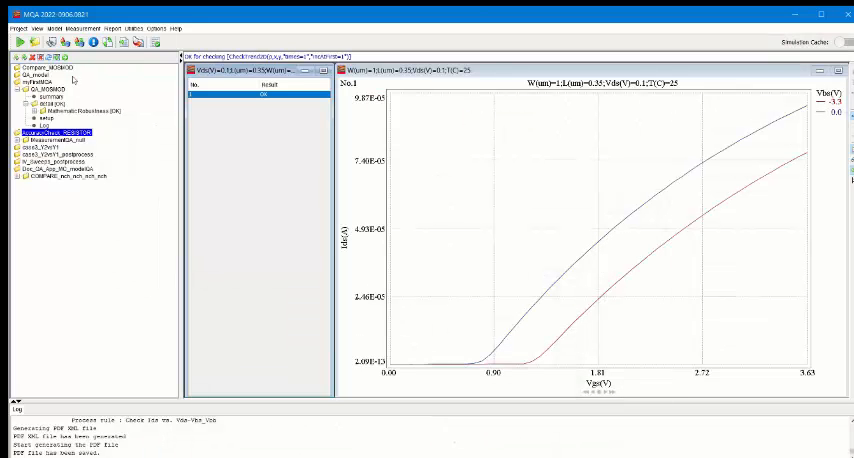
# Send the project's result nodes to the Report Collector from the project tree context menu
pyautogui.rightClick(40, 90)
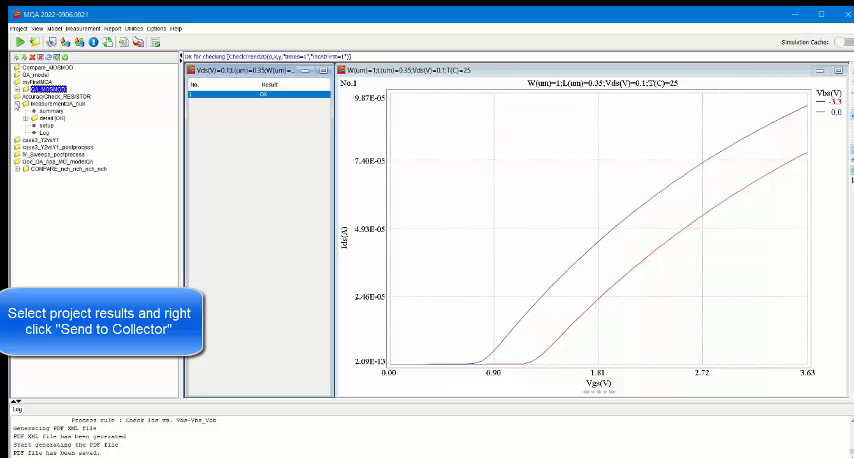
pyautogui.click(32, 116)
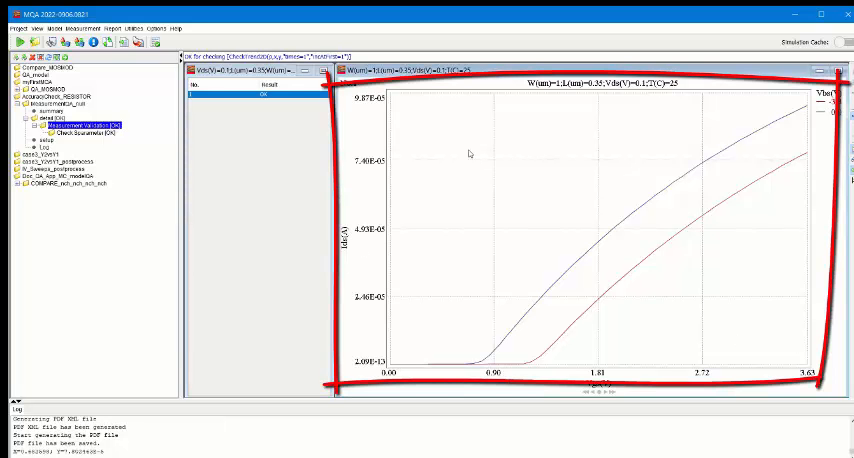
# Send the Vds–Ids (Id–Vg) curve plot to the Report Collector from its context menu
pyautogui.rightClick(474, 152)
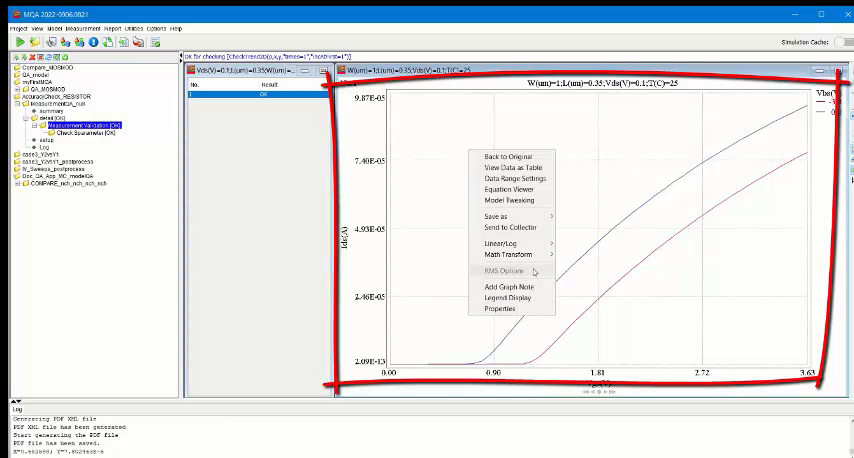
pyautogui.click(524, 234)
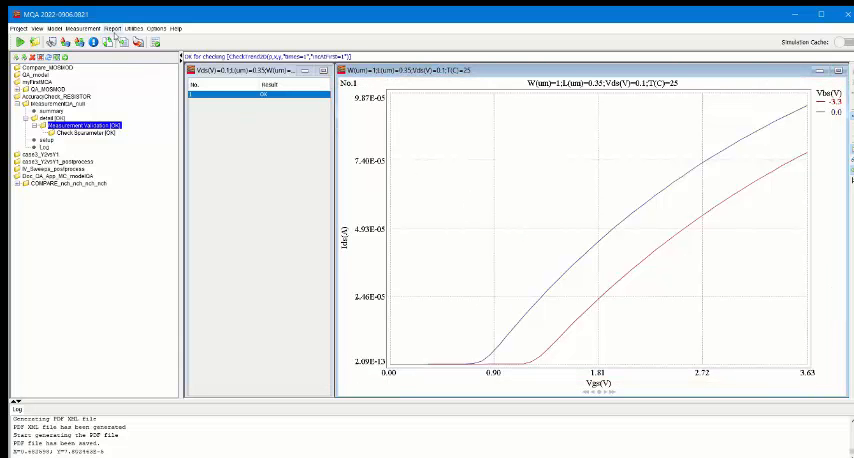
# Show the Report Collector window from the Report menu, listing the collected items
pyautogui.click(112, 28)
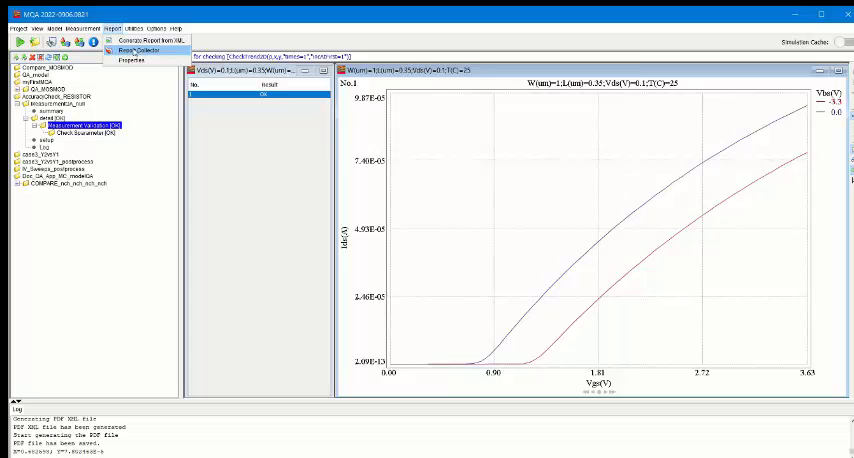
pyautogui.click(144, 52)
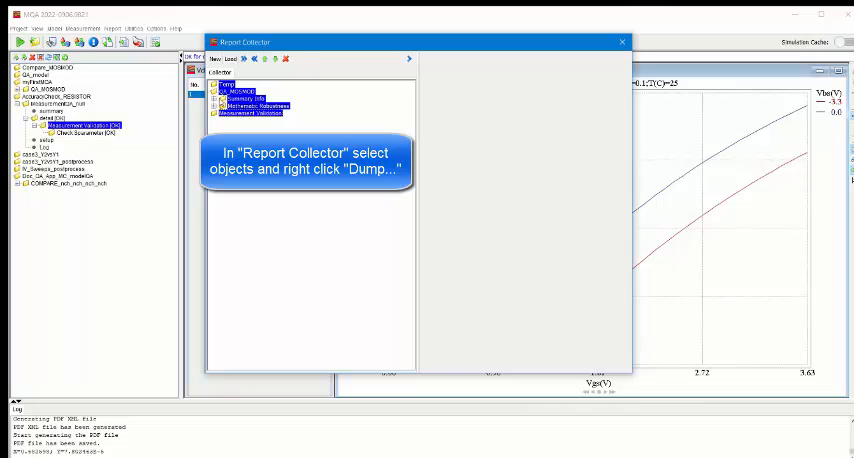
# Start a Dump of the collected objects and name the report 'Report'
pyautogui.rightClick(240, 96)
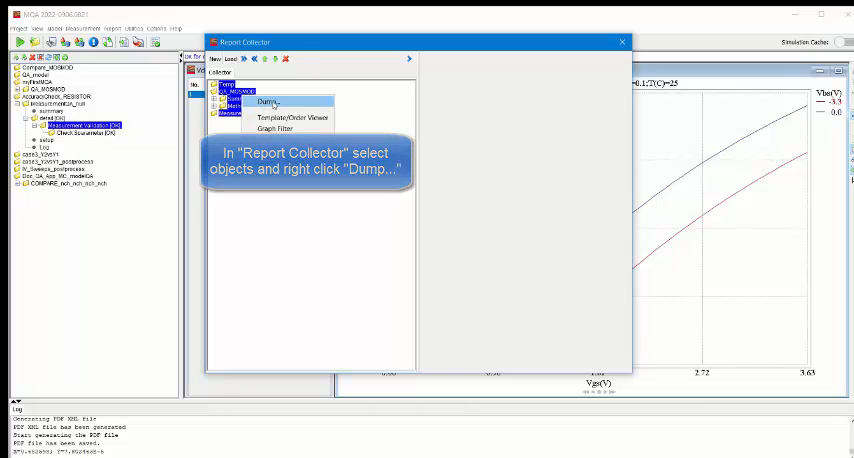
pyautogui.click(268, 102)
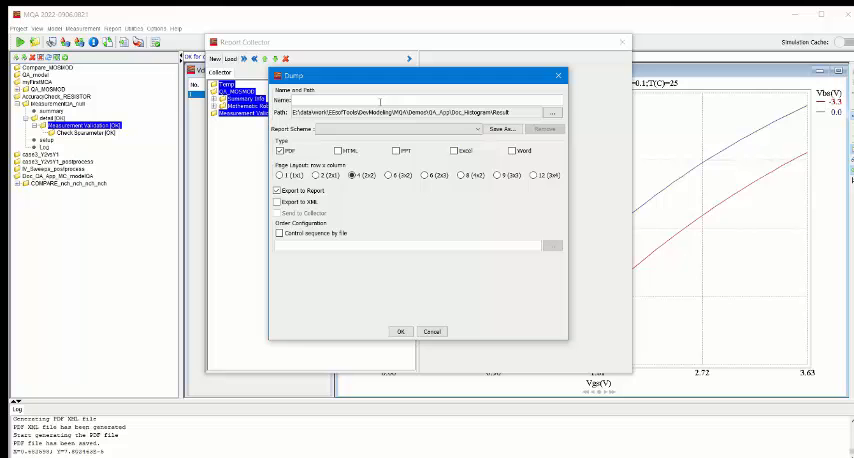
pyautogui.write('Report_Collector_Demo')
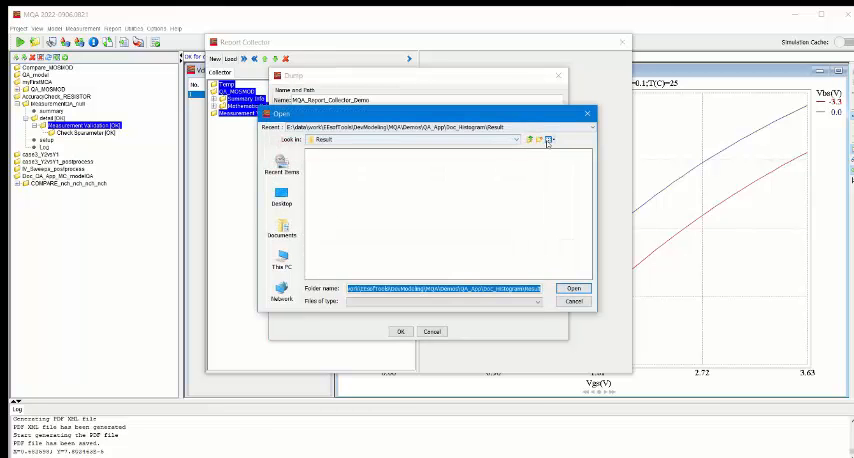
# Choose the Report folder as the destination and run the dump, exporting the report files
pyautogui.click(532, 140)
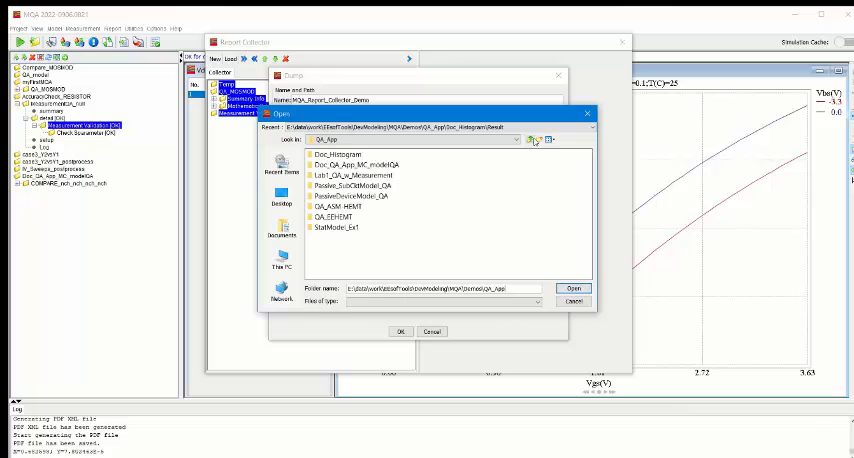
pyautogui.click(516, 140)
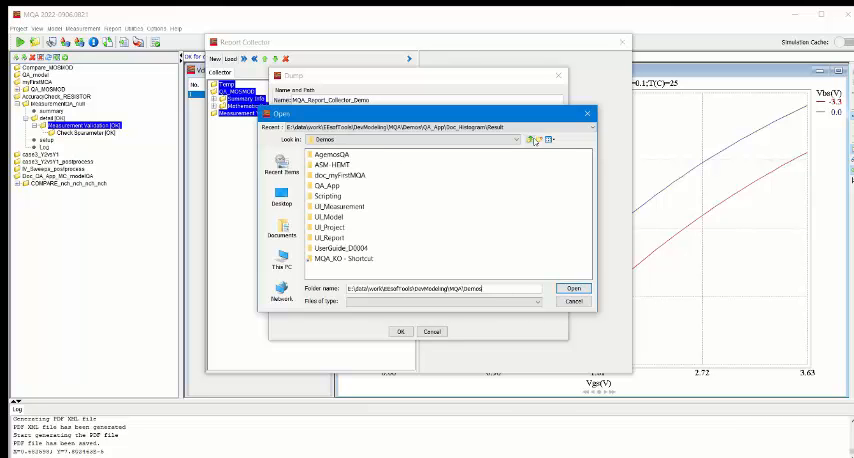
pyautogui.doubleClick(330, 238)
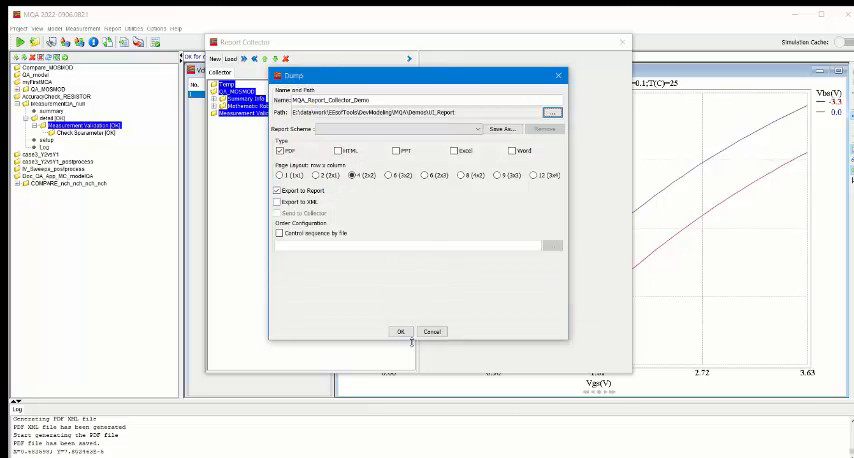
pyautogui.click(400, 332)
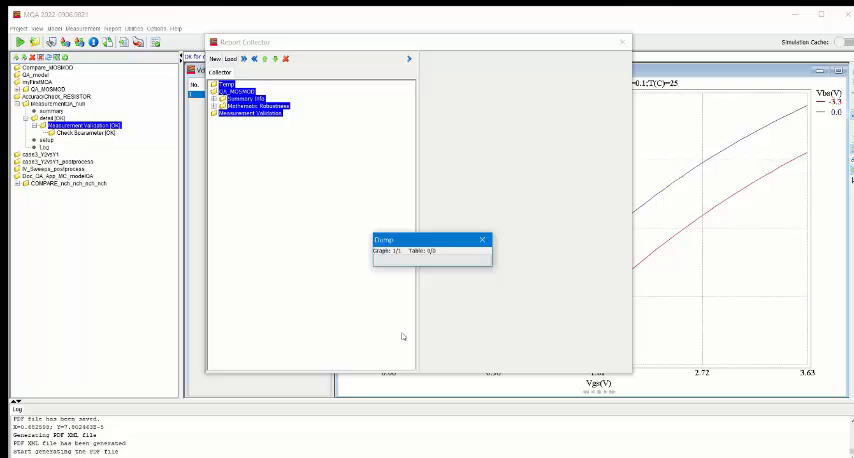